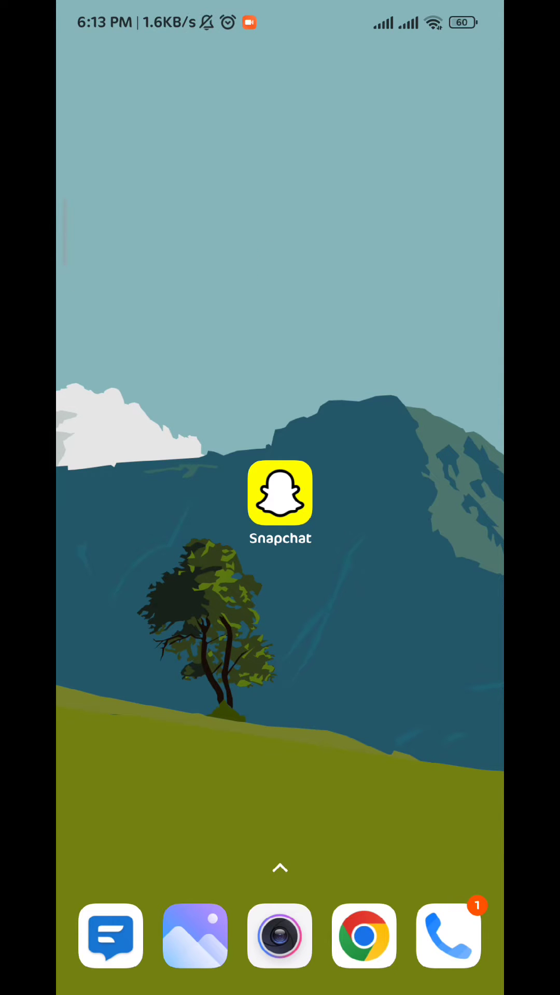
Launch Snapchat from the home screen and go to Memories.
{"action": "left_click", "coordinate": [280, 494]}
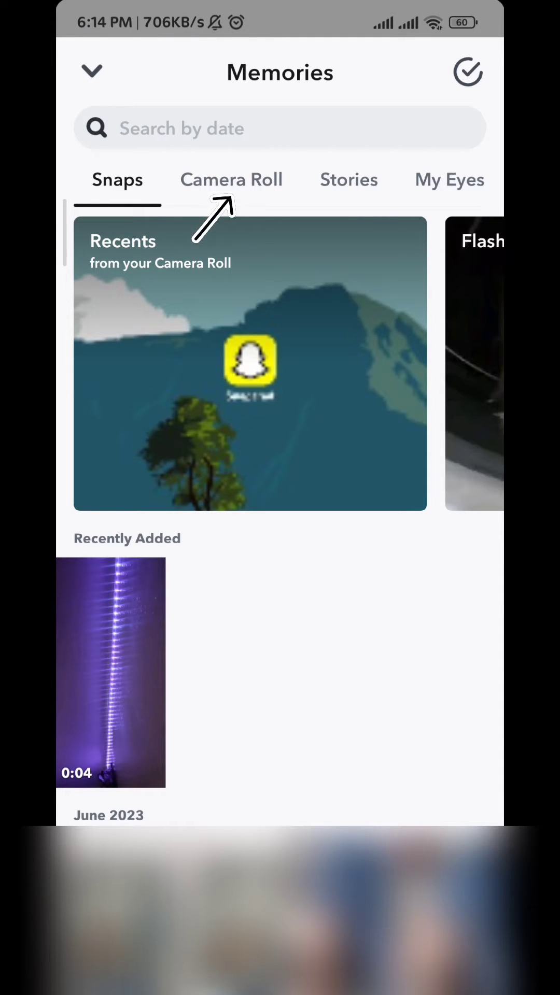
Open the 0:04 purple light video from Recently Added in the snap editor.
{"action": "left_click", "coordinate": [110, 673]}
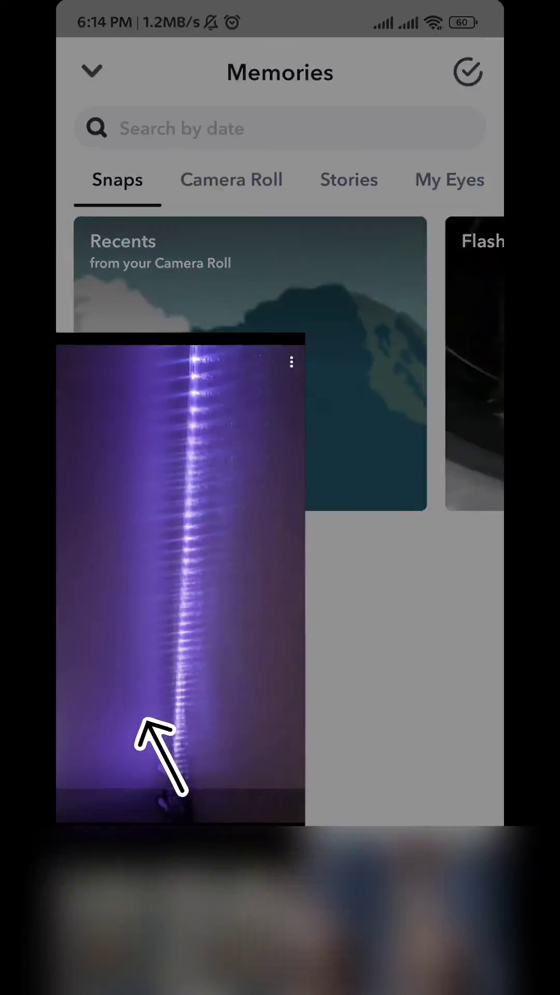
{"action": "left_click", "coordinate": [291, 362]}
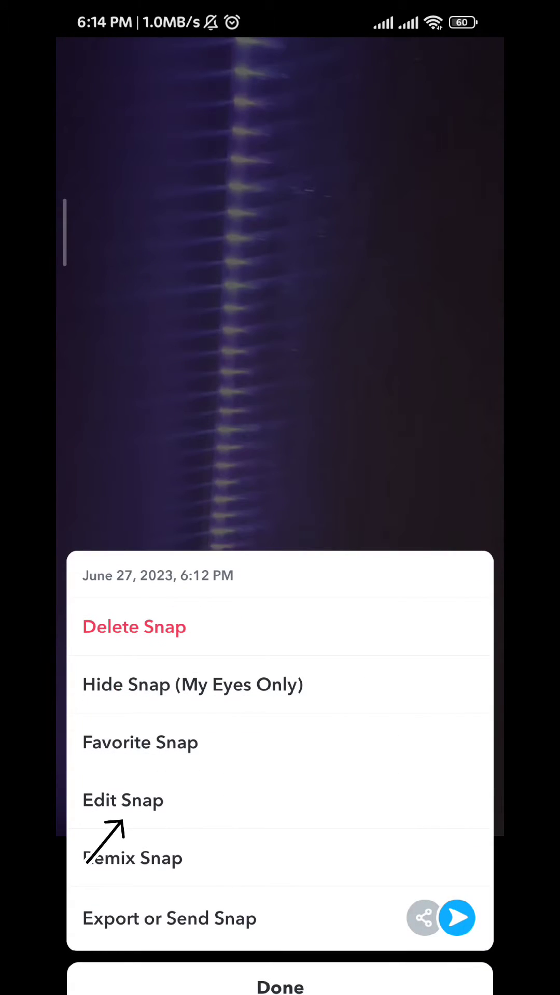
{"action": "left_click", "coordinate": [123, 800]}
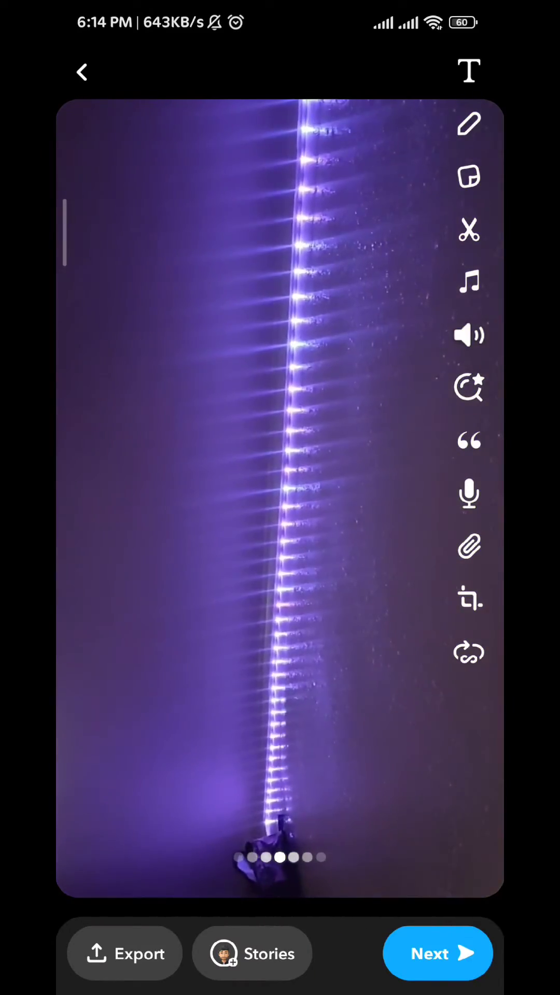
Tap the text tool, then dismiss it to reveal the video's trim timeline.
{"action": "left_click", "coordinate": [467, 71]}
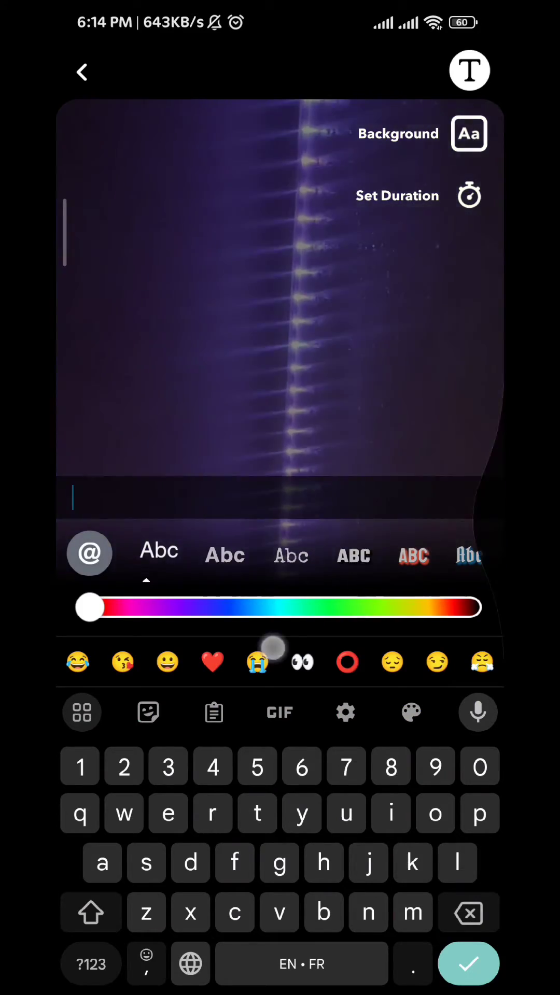
{"action": "left_click", "coordinate": [469, 964]}
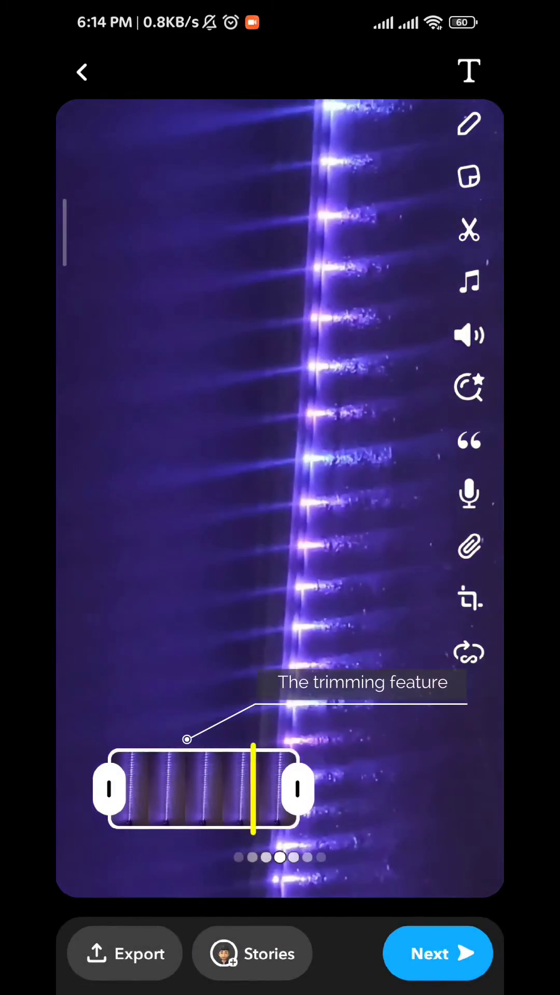